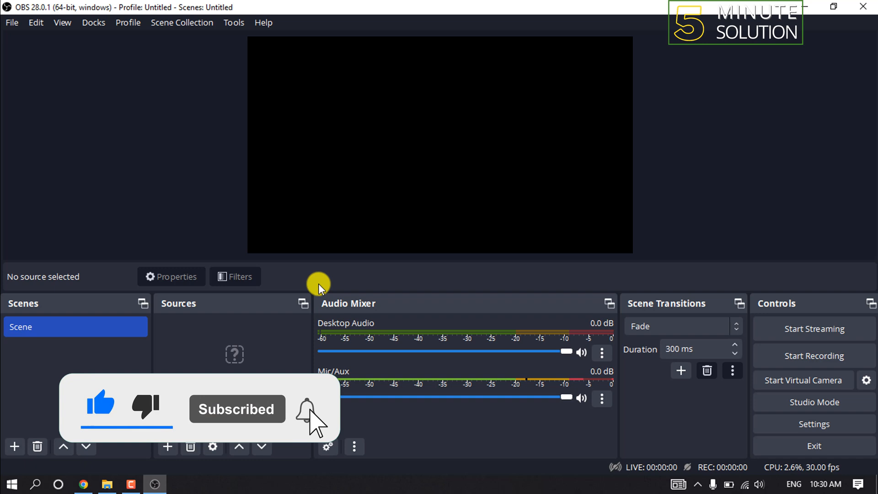
{"action": "mouse_move", "coordinate": [395, 184]}
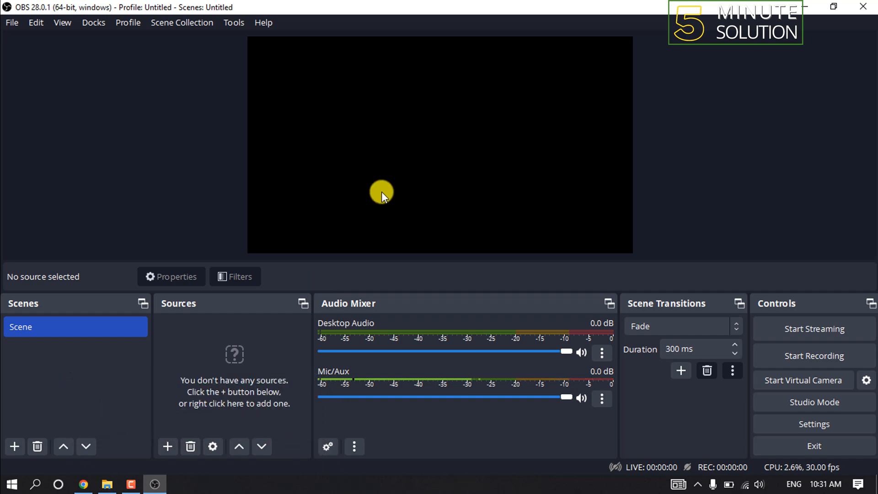
{"action": "mouse_move", "coordinate": [374, 200]}
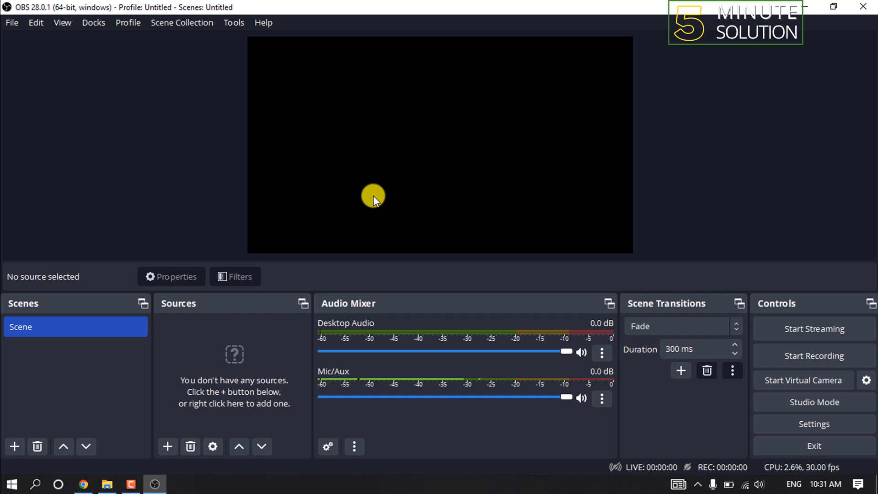
{"action": "mouse_move", "coordinate": [366, 202]}
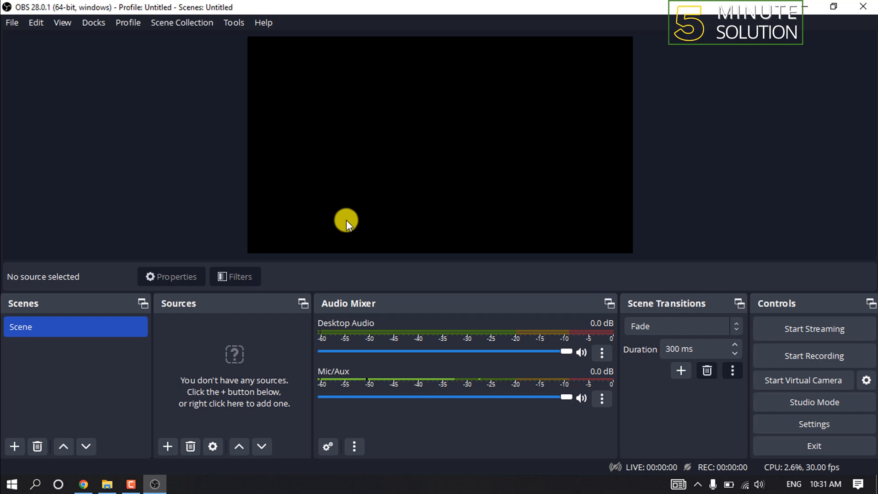
{"action": "mouse_move", "coordinate": [282, 286]}
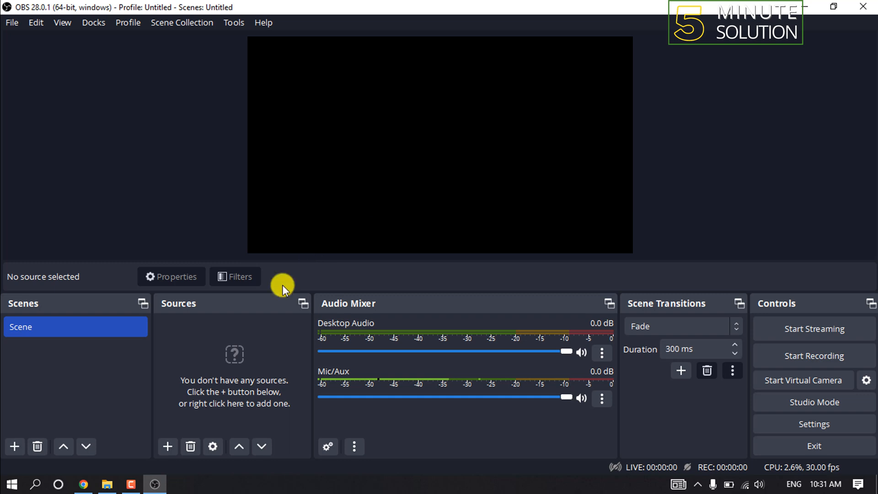
{"action": "mouse_move", "coordinate": [256, 324]}
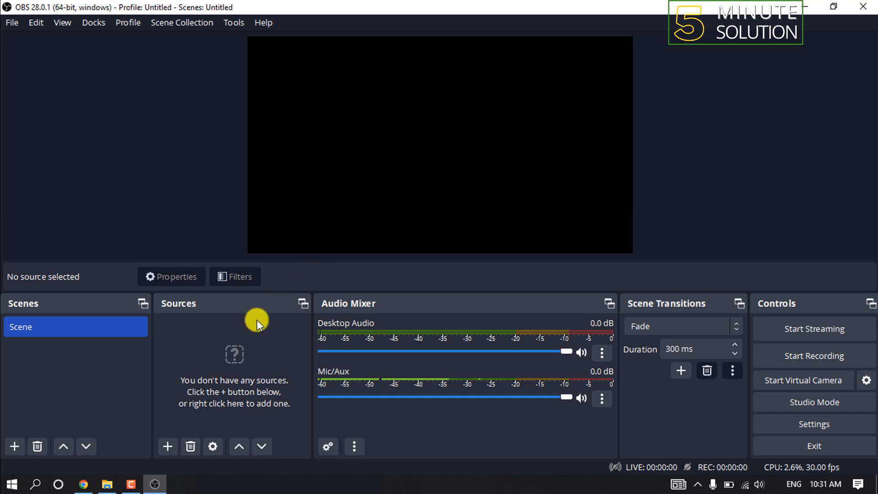
{"action": "mouse_move", "coordinate": [214, 382]}
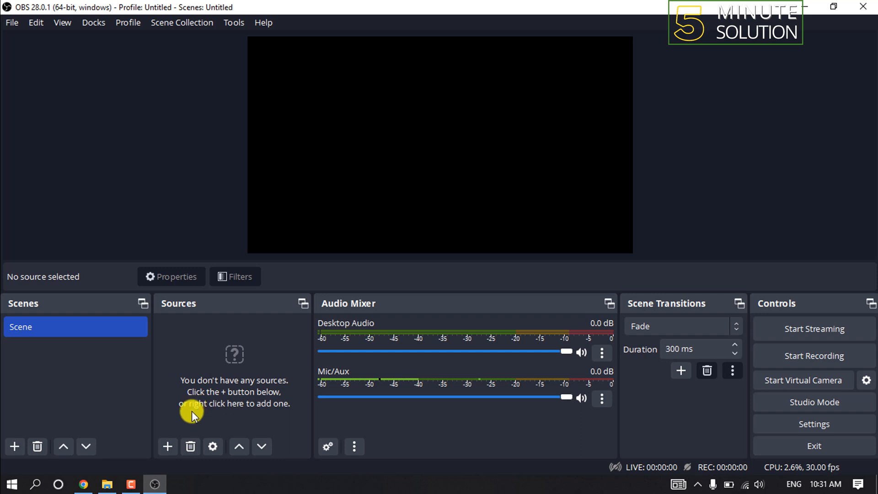
{"action": "mouse_move", "coordinate": [187, 421]}
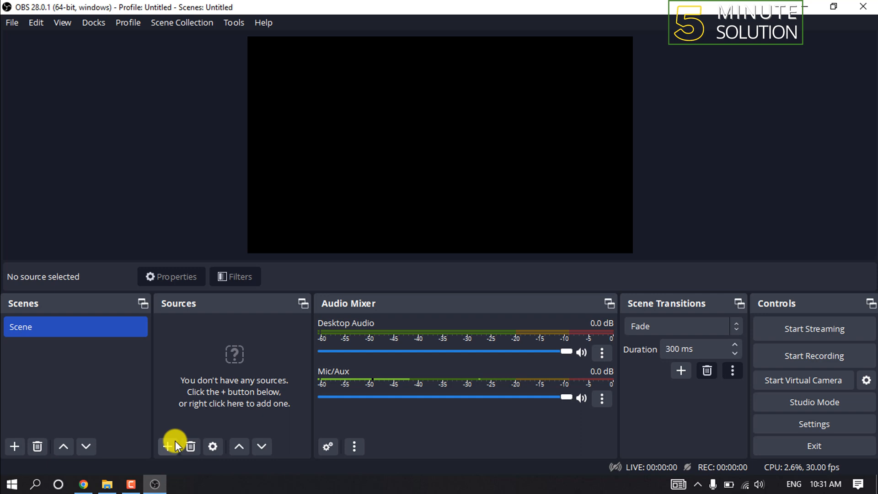
{"action": "mouse_move", "coordinate": [175, 447]}
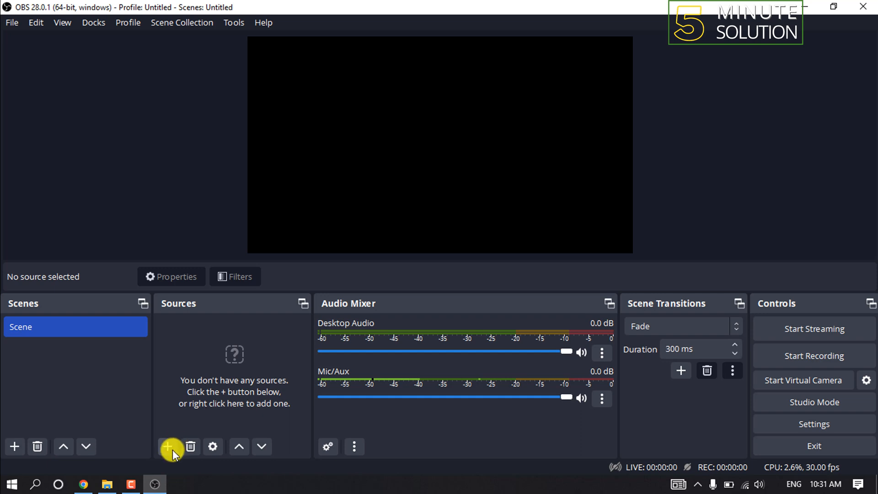
Add a new Display Capture source of the primary monitor, accepting default settings
{"action": "left_click", "coordinate": [170, 447]}
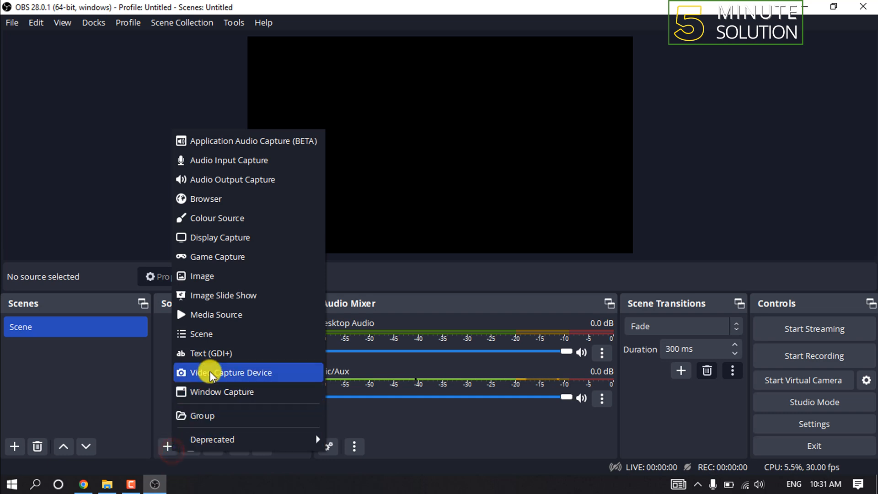
{"action": "mouse_move", "coordinate": [235, 237]}
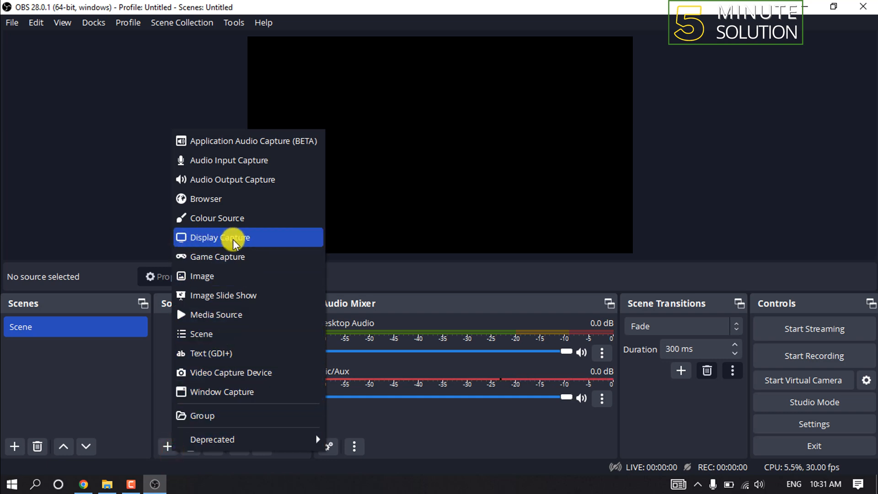
{"action": "mouse_move", "coordinate": [217, 314]}
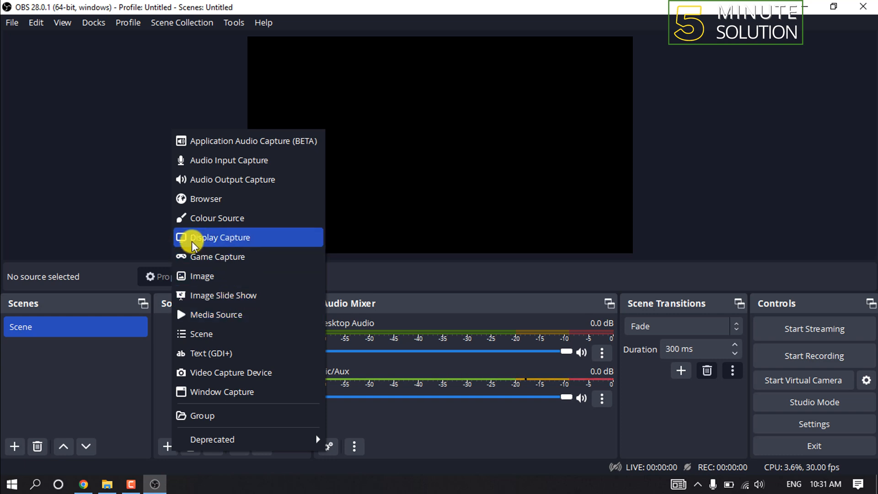
{"action": "left_click", "coordinate": [219, 237]}
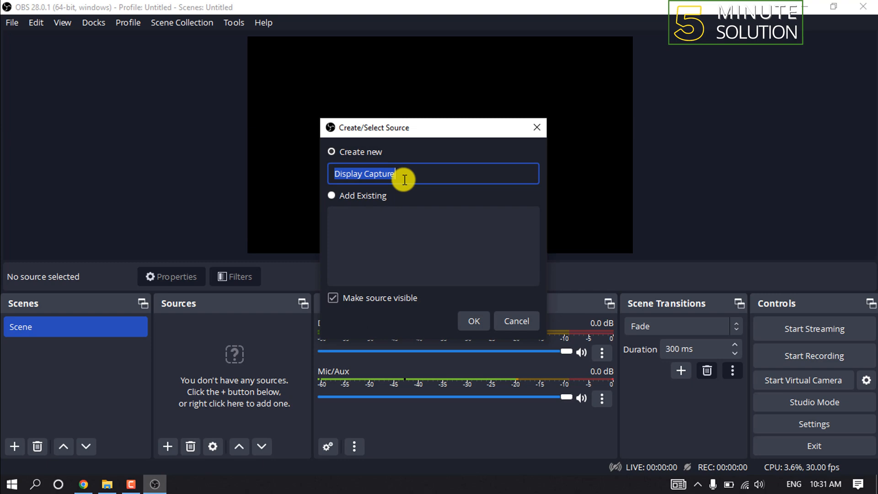
{"action": "left_click", "coordinate": [473, 321]}
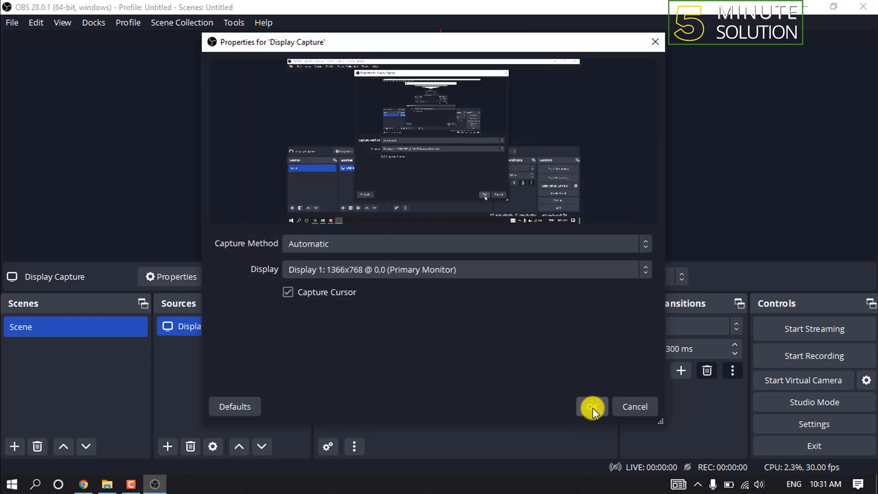
{"action": "left_click", "coordinate": [591, 407]}
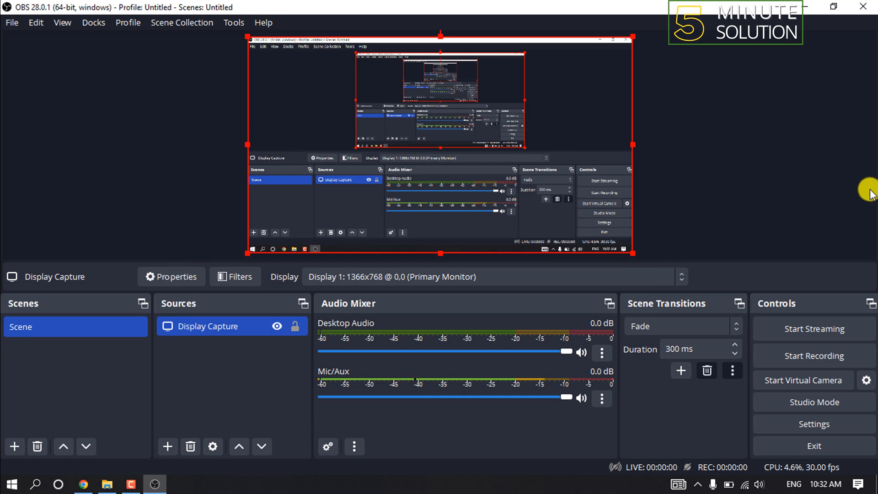
{"action": "mouse_move", "coordinate": [826, 266]}
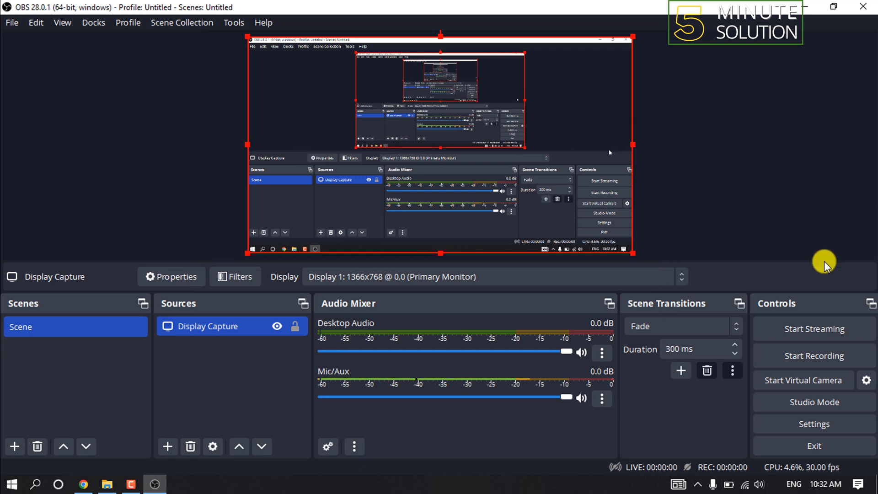
{"action": "mouse_move", "coordinate": [811, 314]}
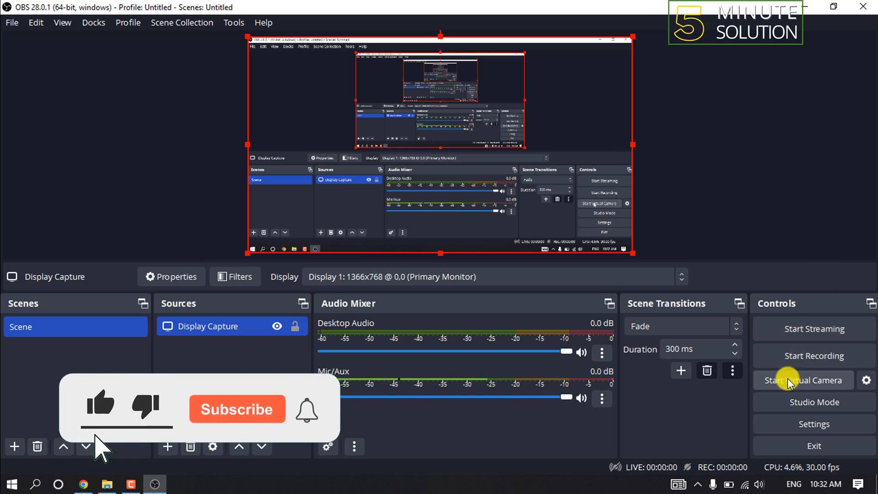
Start the virtual camera from the Controls dock, broadcasting the Display Capture scene
{"action": "left_click", "coordinate": [237, 408]}
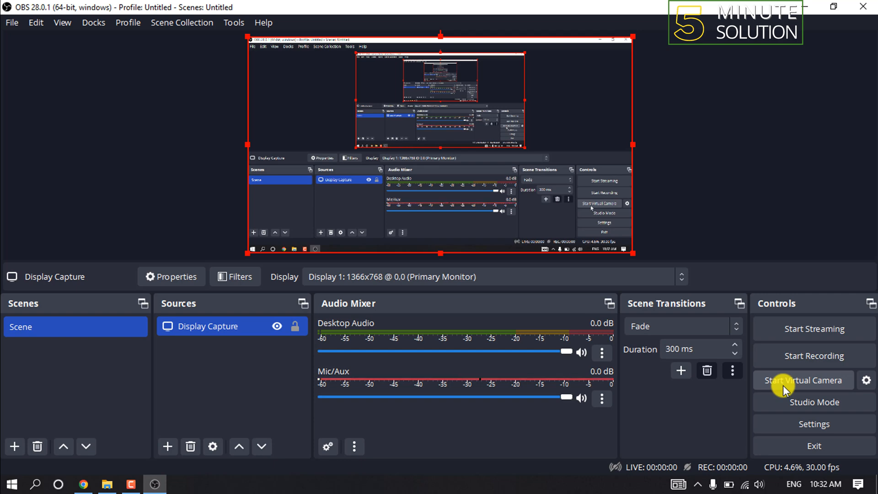
{"action": "left_click", "coordinate": [803, 380]}
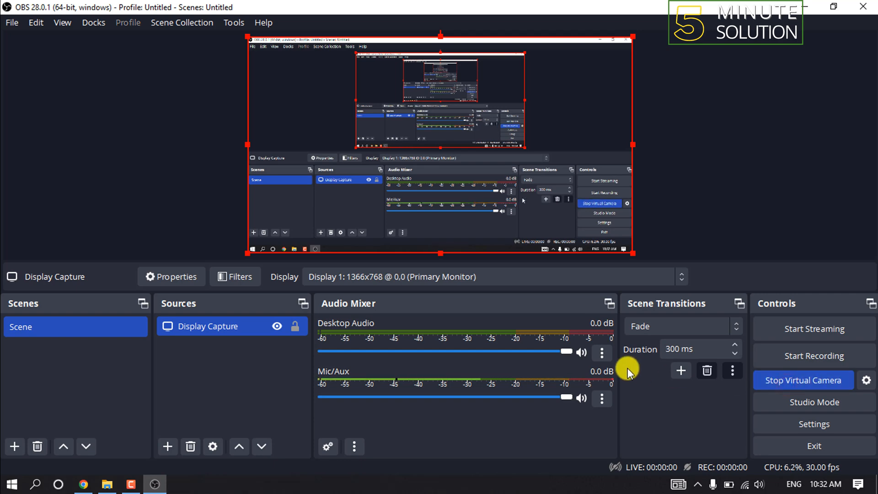